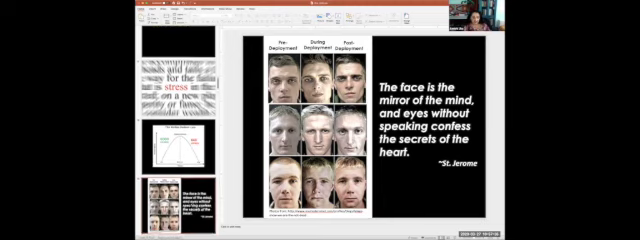
Advance the shared slides from the military-branches slide to the train-the-trainer MBAT results graph.
scroll("down", 3)
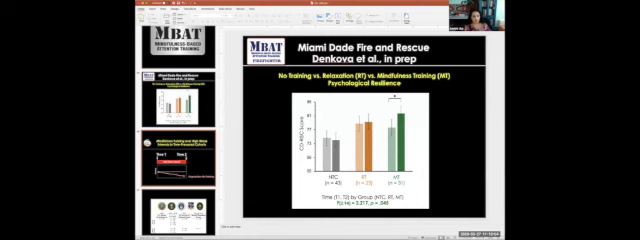
key("Right")
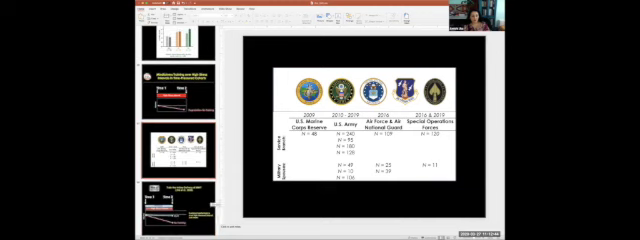
key("right")
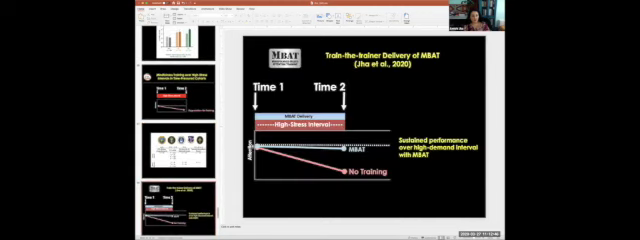